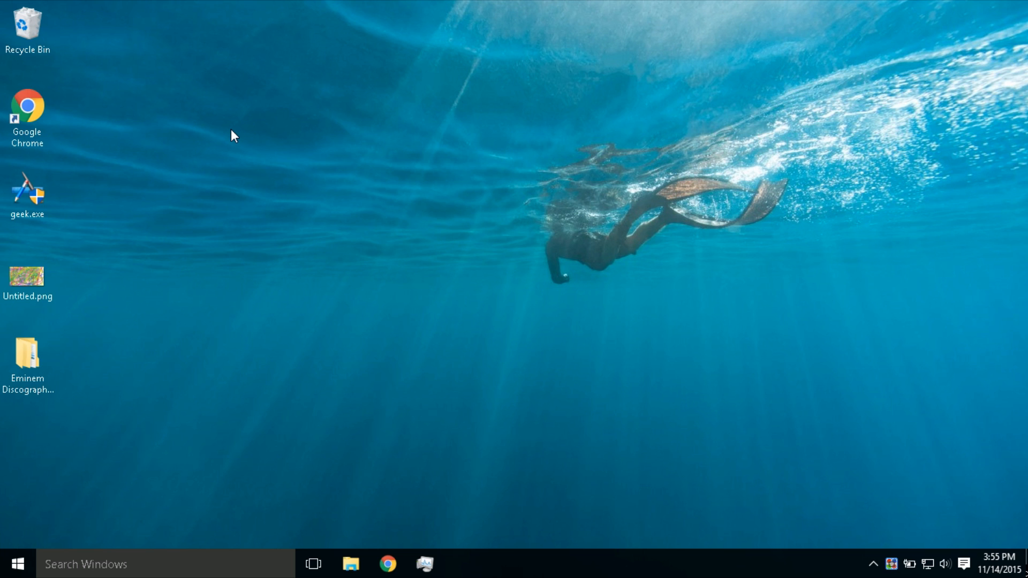
Step: Open File Explorer on This PC and select Local Disk (C:)
left_click(350, 564)
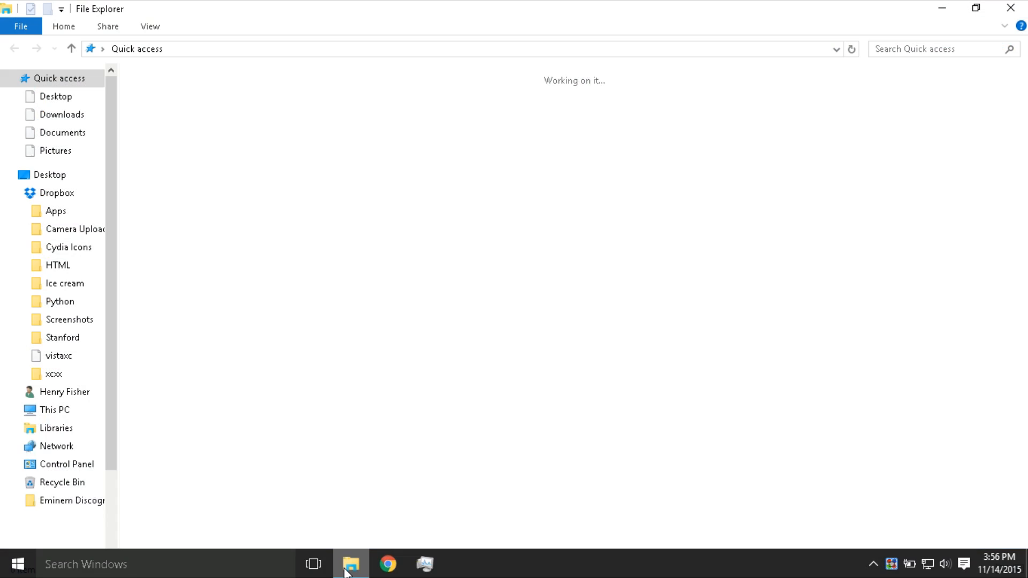
left_click(54, 409)
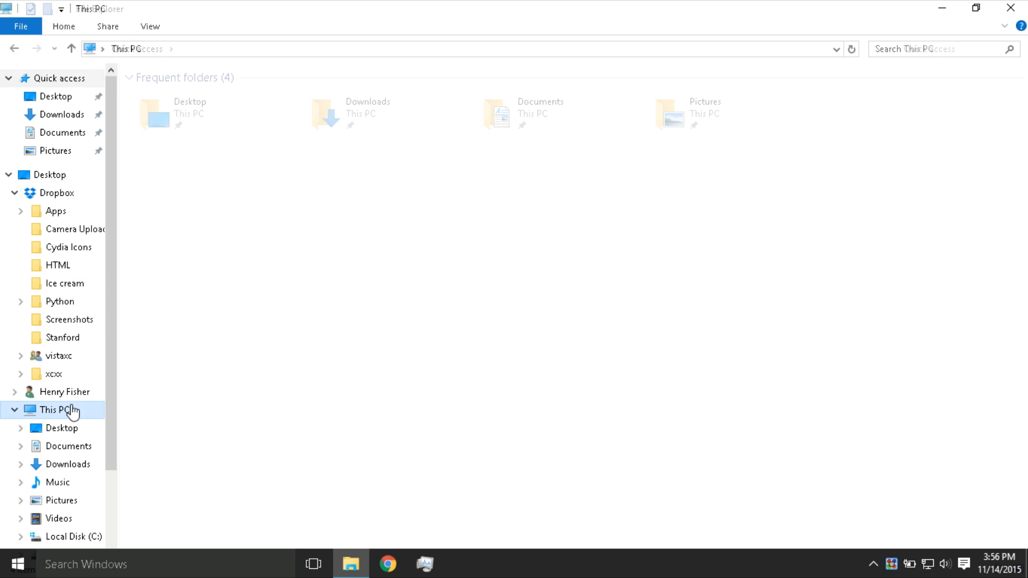
left_click(53, 409)
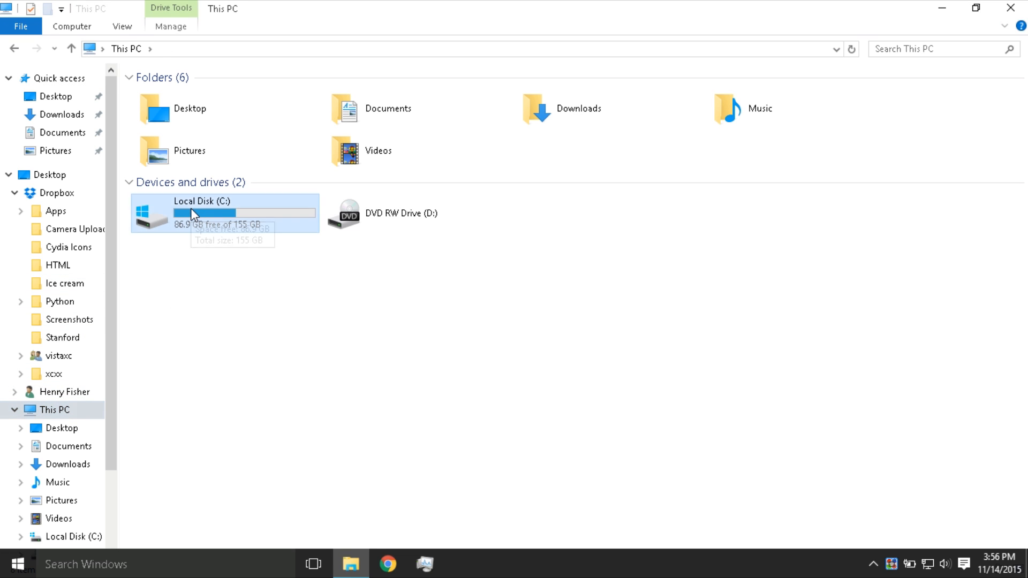
Step: Turn on BitLocker for Local Disk (C:) from its right-click menu
right_click(193, 213)
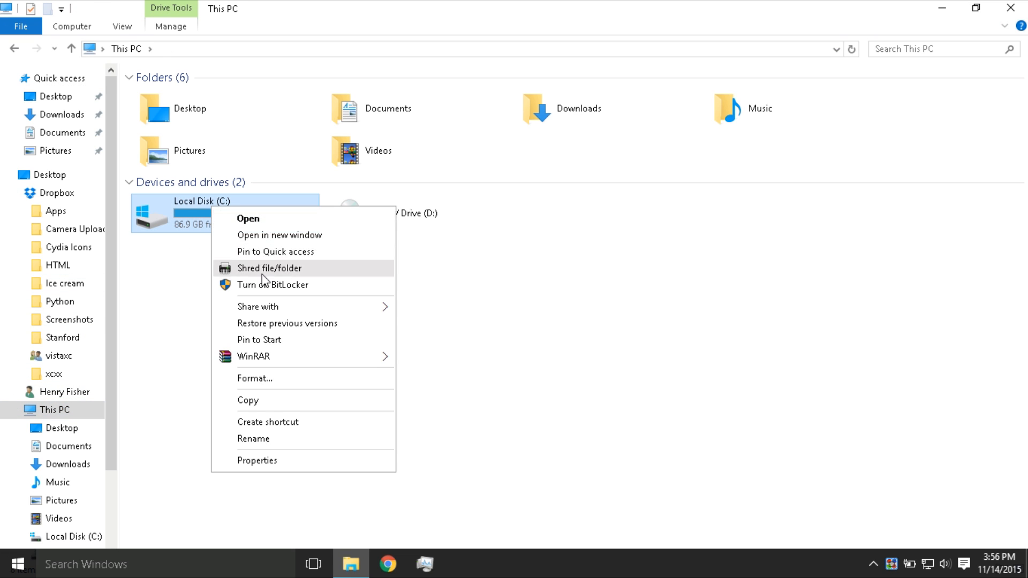
left_click(272, 284)
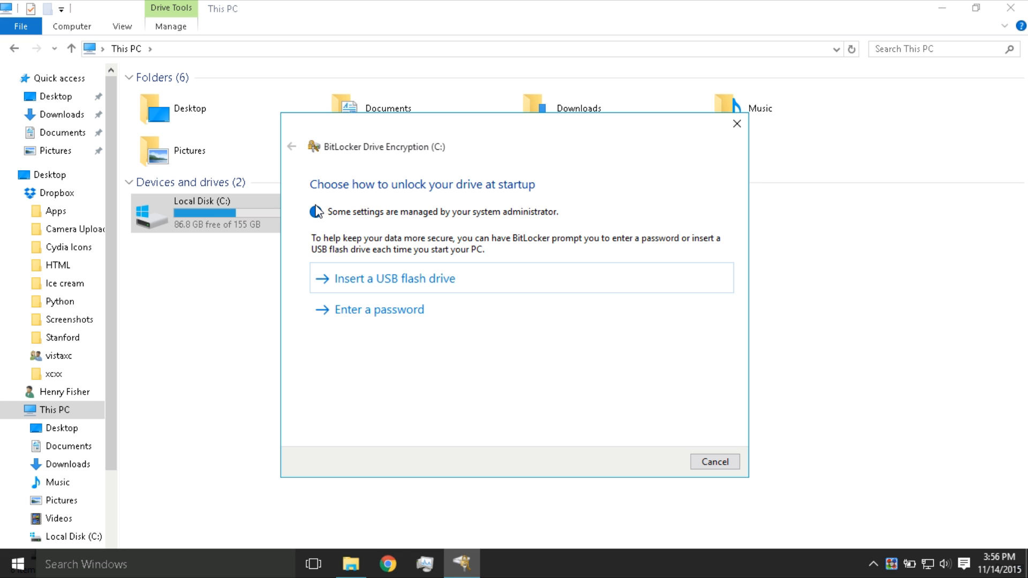
mouse_move(388, 242)
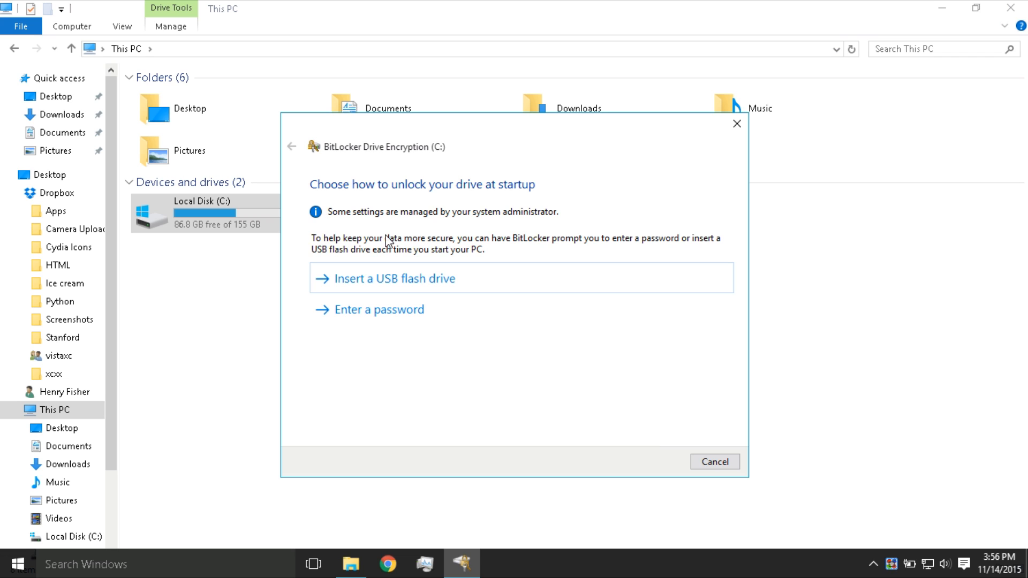
Step: Choose password unlock for drive C:, enter and confirm the password, then continue
left_click(378, 309)
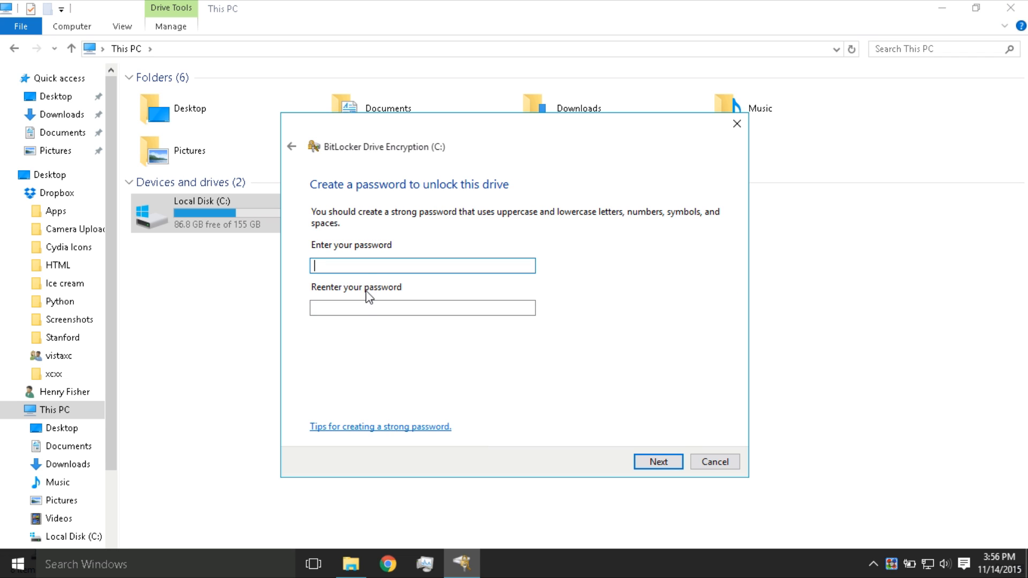
mouse_move(368, 272)
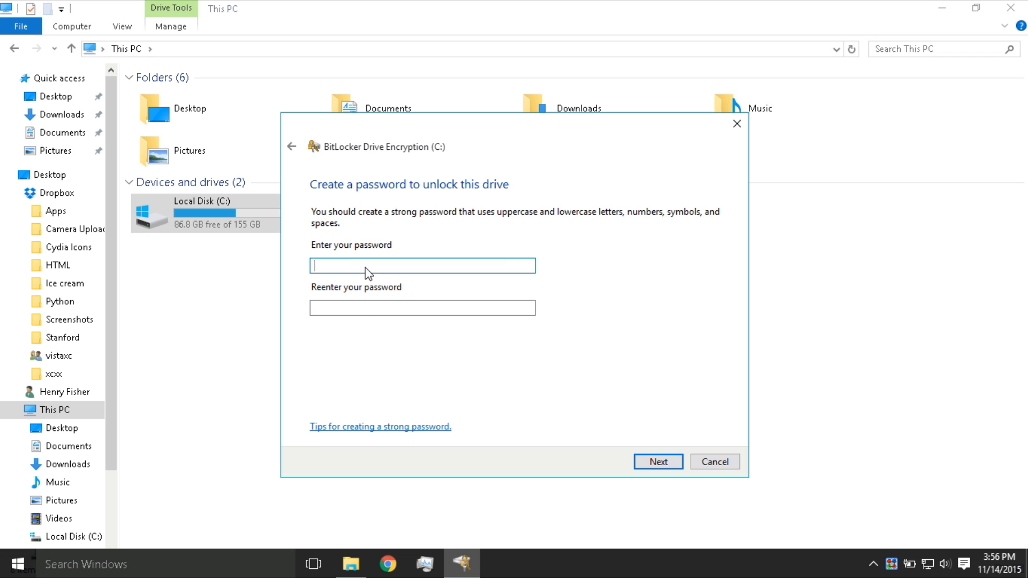
type("password")
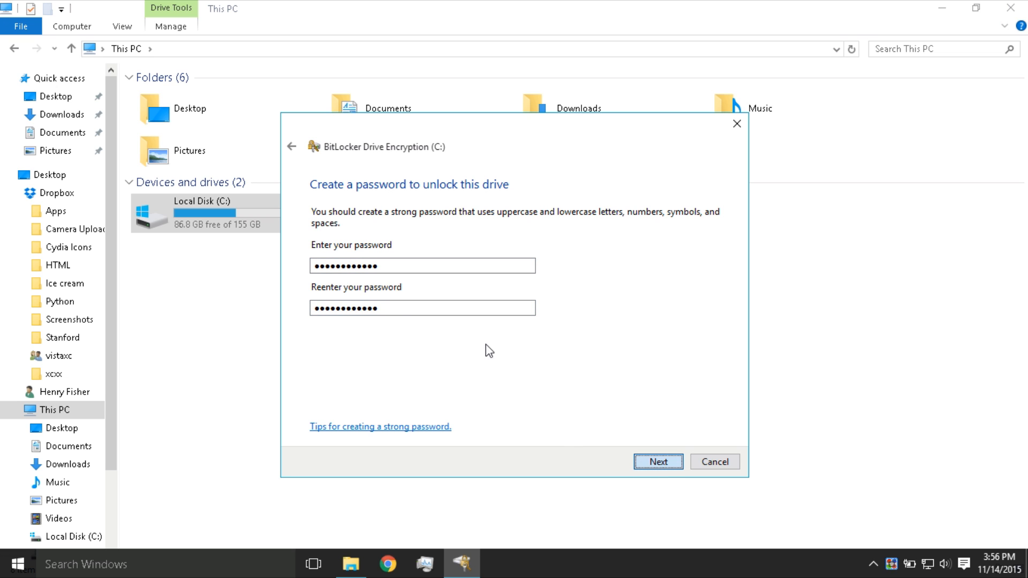
left_click(657, 461)
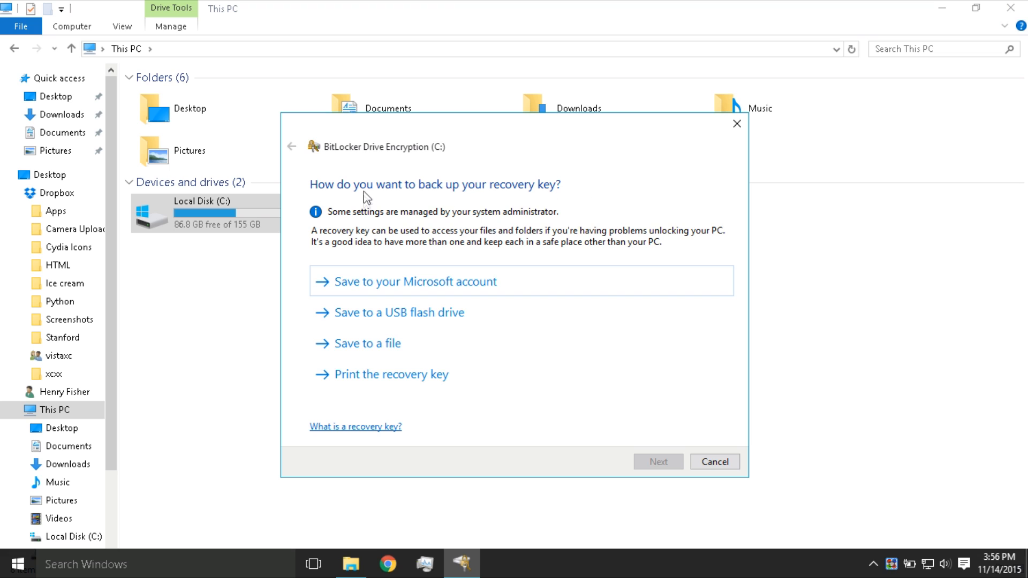
mouse_move(414, 312)
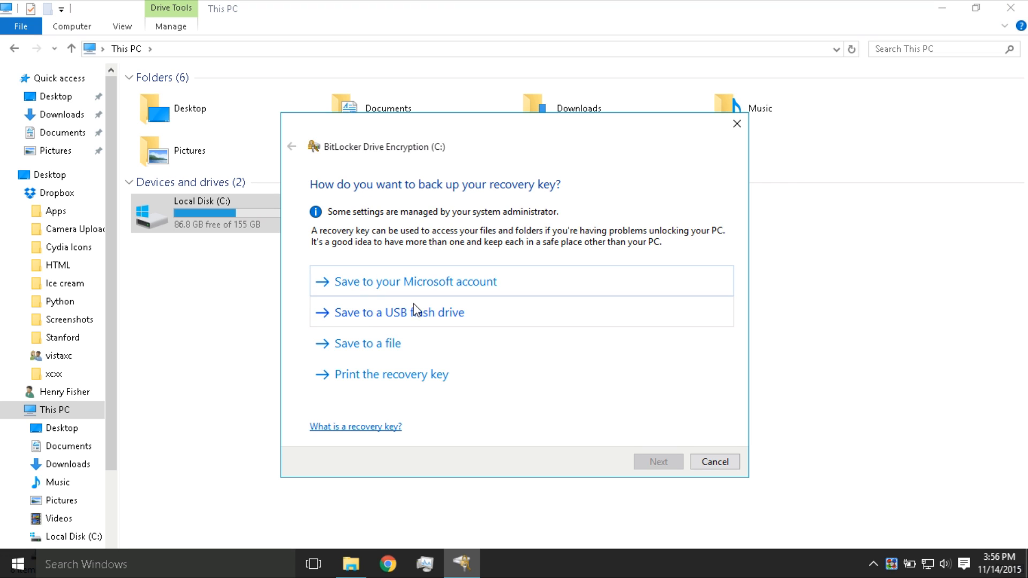
mouse_move(415, 380)
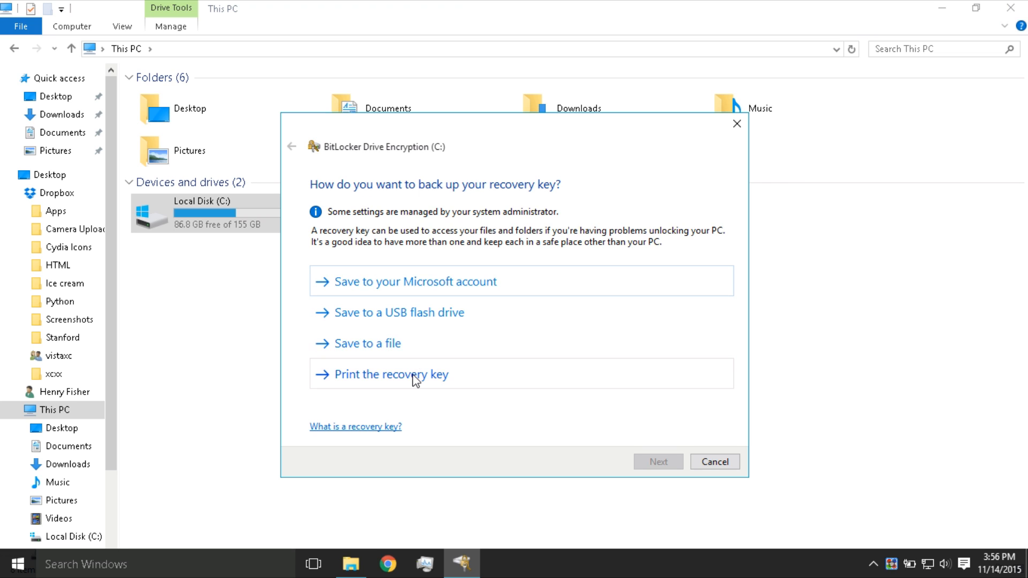
mouse_move(461, 281)
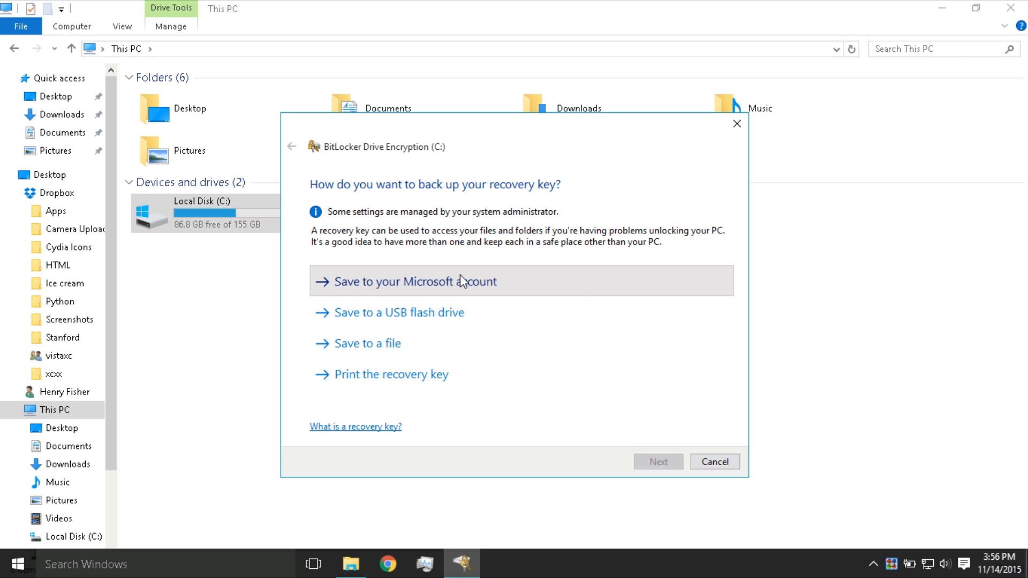
Step: Back up the C: recovery key to the Microsoft account and continue
left_click(414, 281)
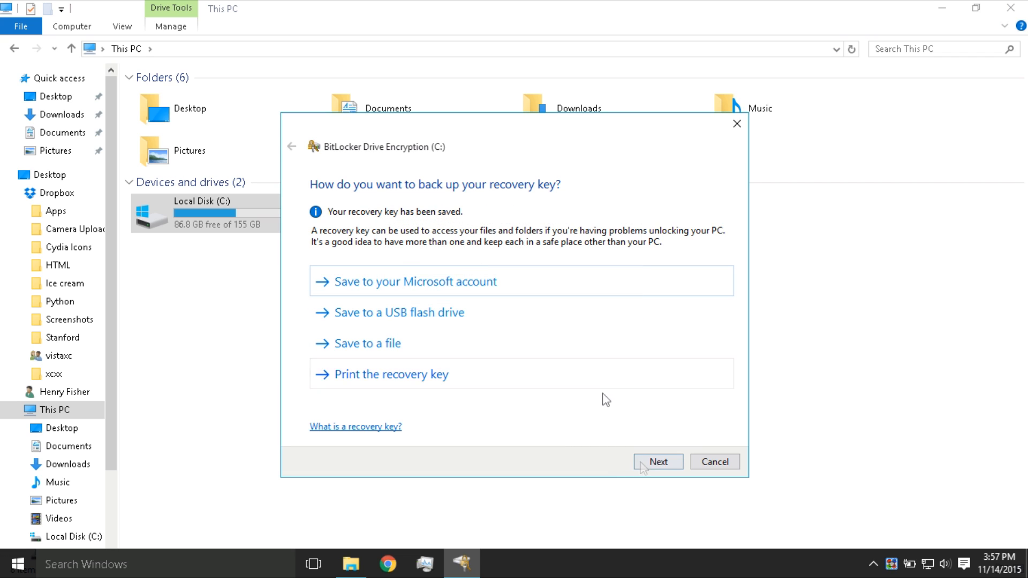
left_click(657, 461)
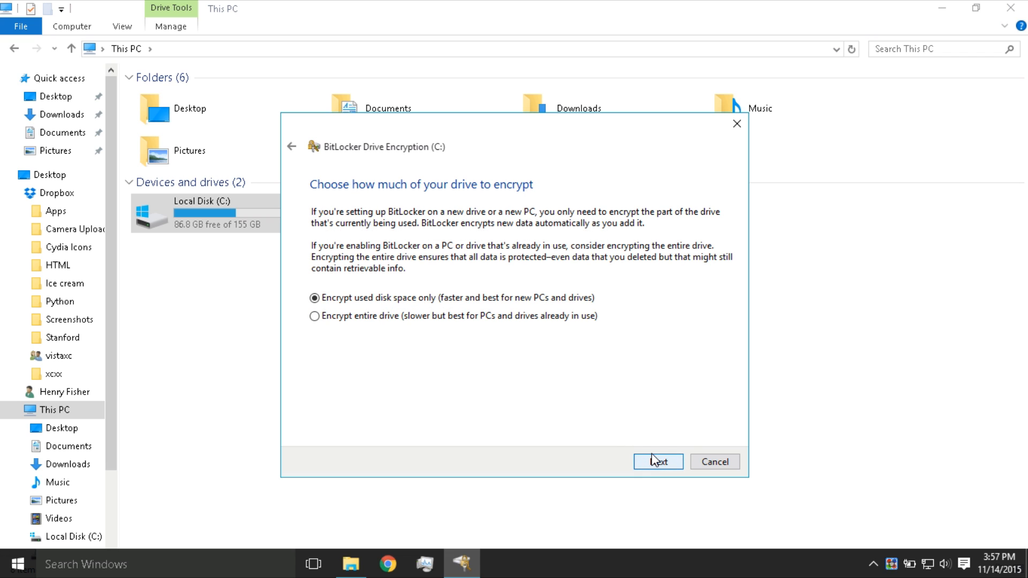
mouse_move(591, 430)
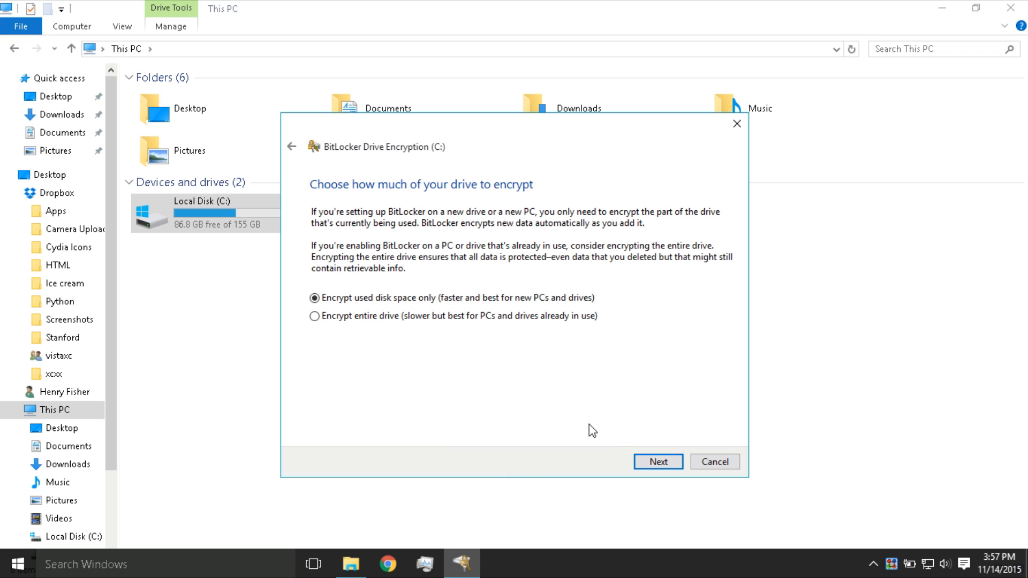
mouse_move(567, 414)
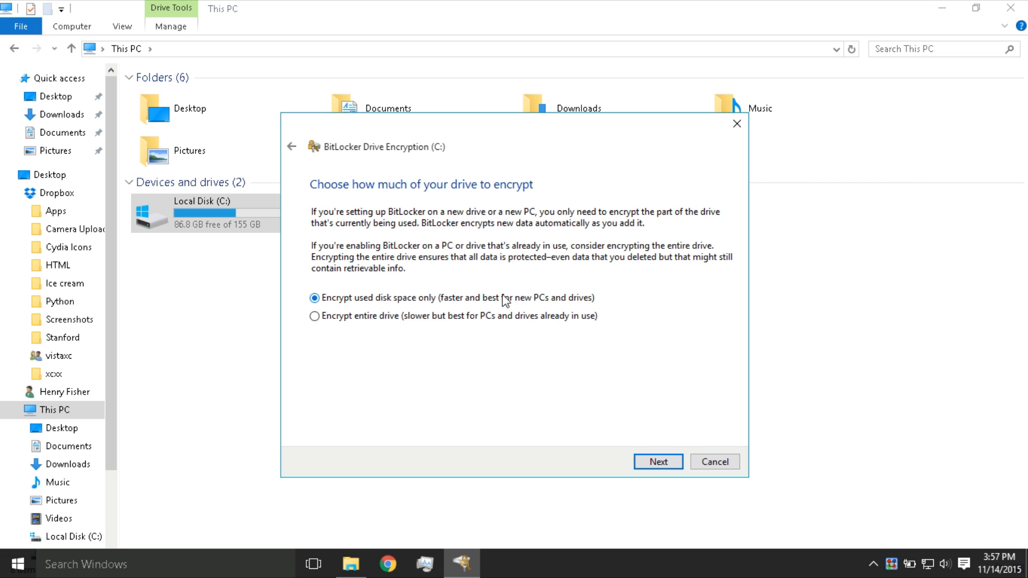
Step: Accept 'Encrypt used disk space only' and continue to the confirmation page
left_click(657, 462)
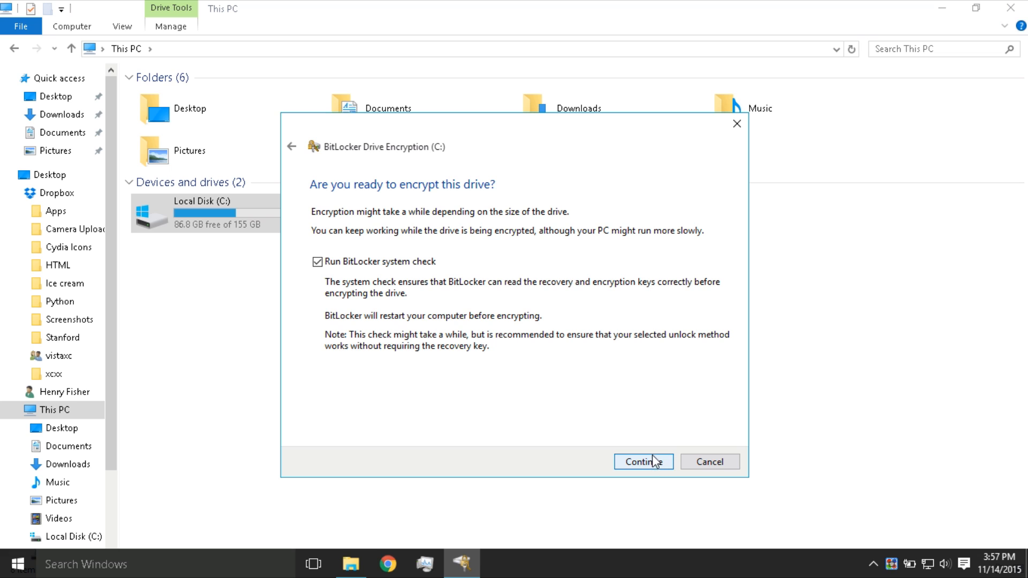
mouse_move(395, 264)
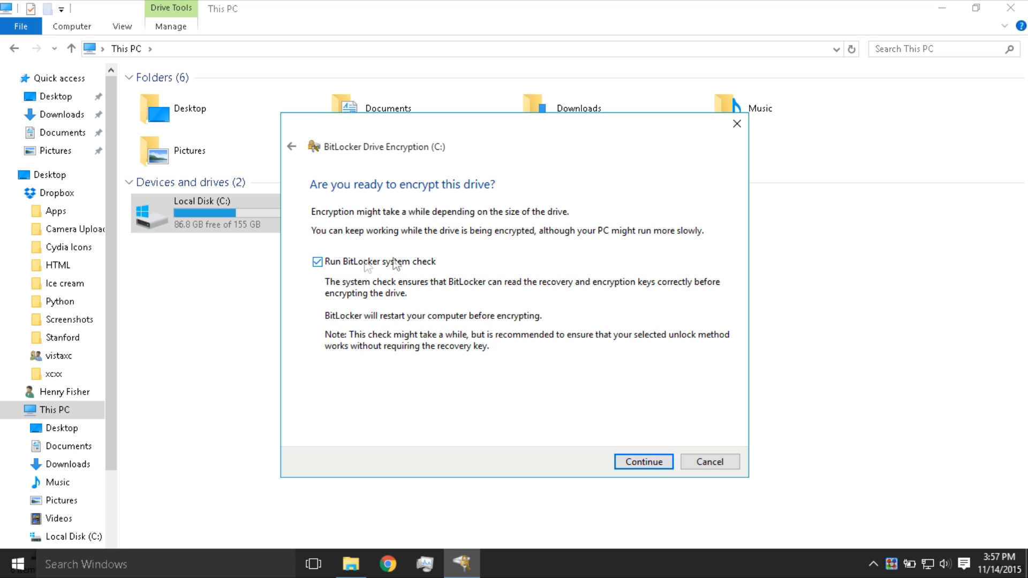
Step: Continue with 'Run BitLocker system check' ticked, letting the PC restart
left_click(642, 462)
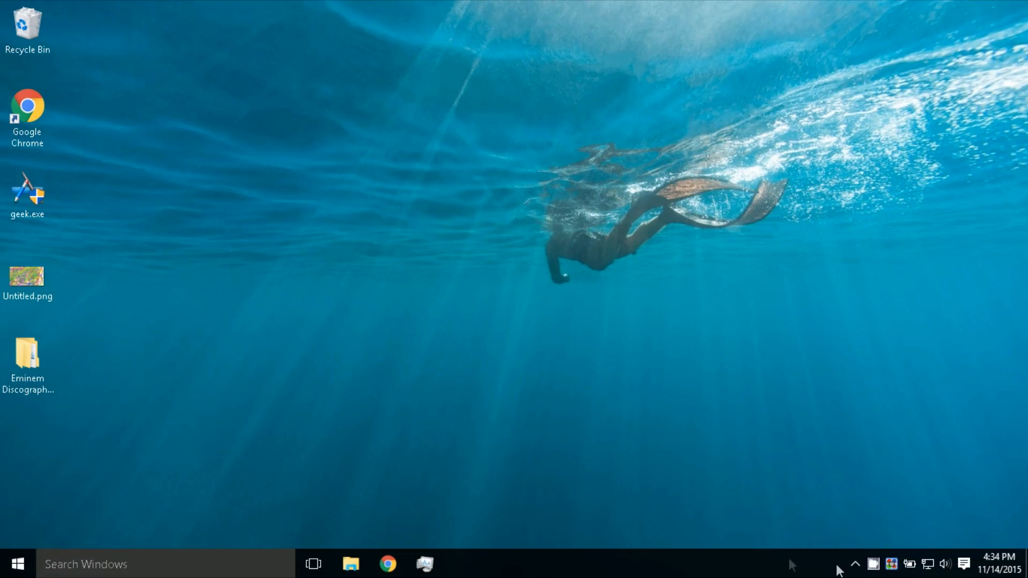
left_click(855, 564)
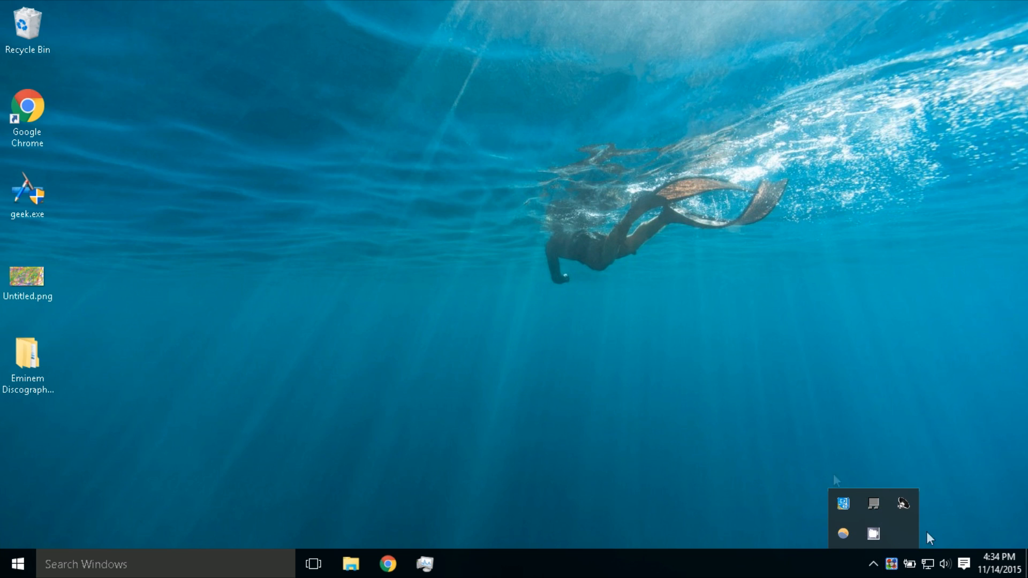
mouse_move(905, 536)
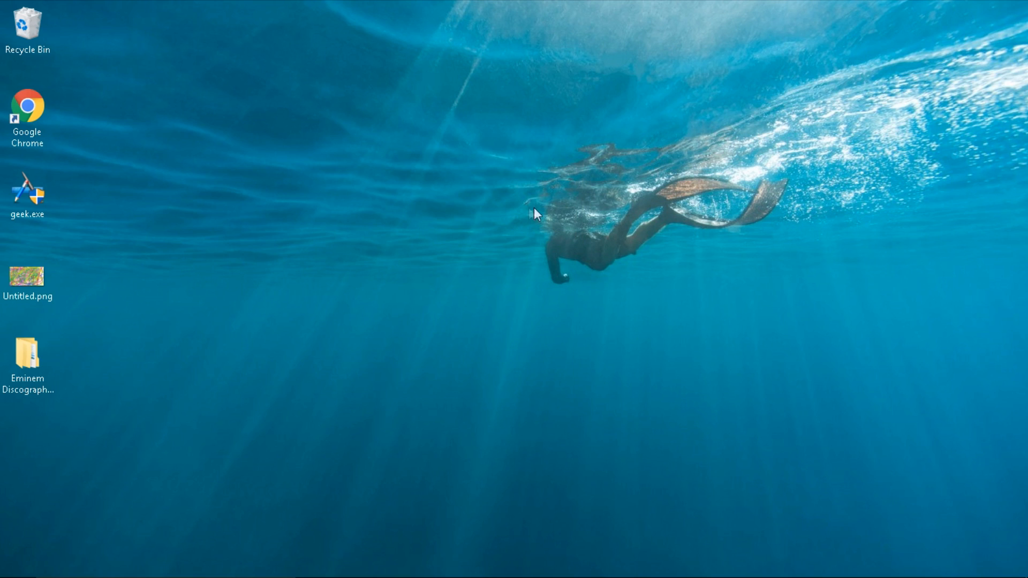
mouse_move(518, 185)
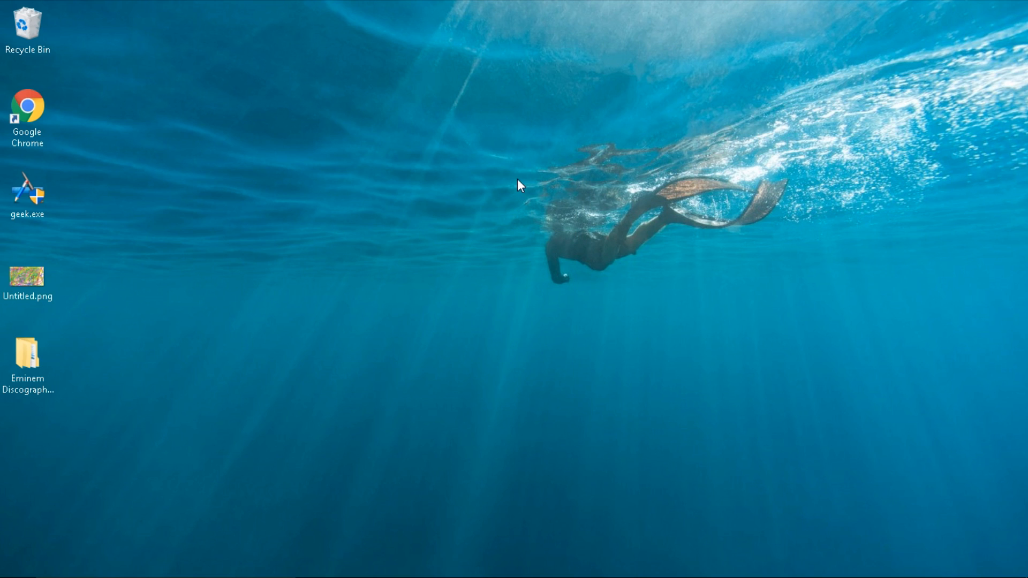
mouse_move(510, 190)
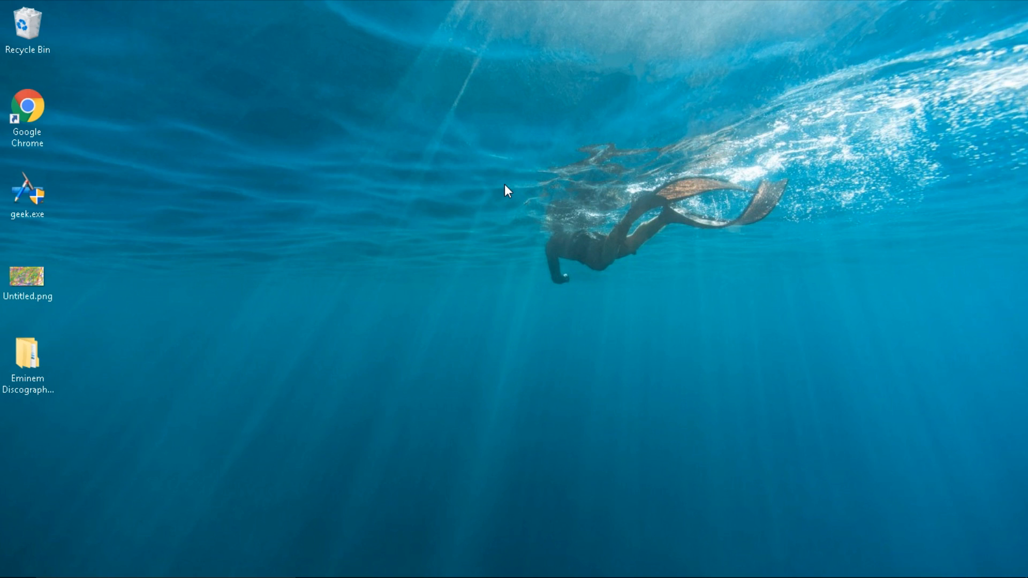
mouse_move(891, 564)
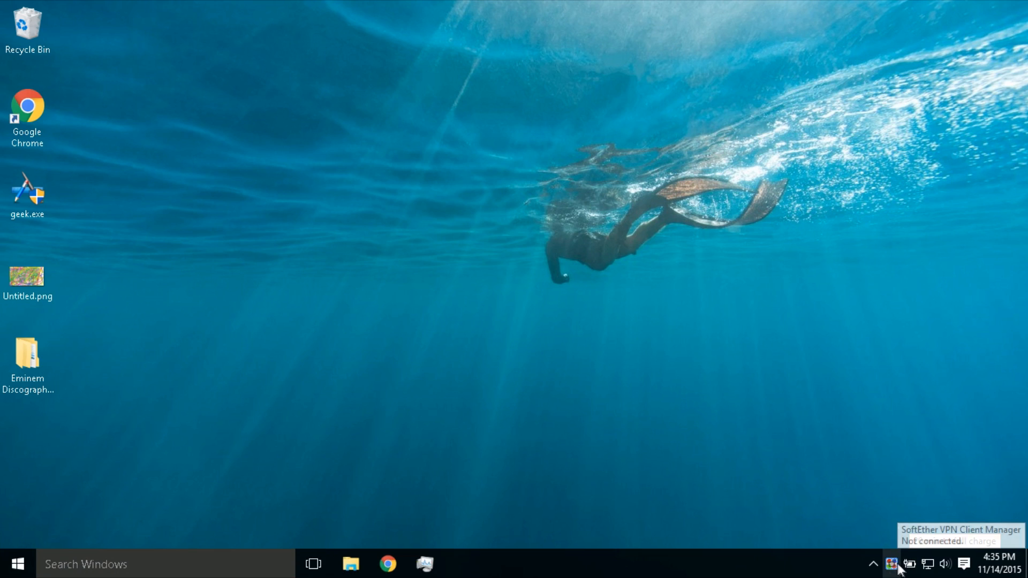
left_click(873, 564)
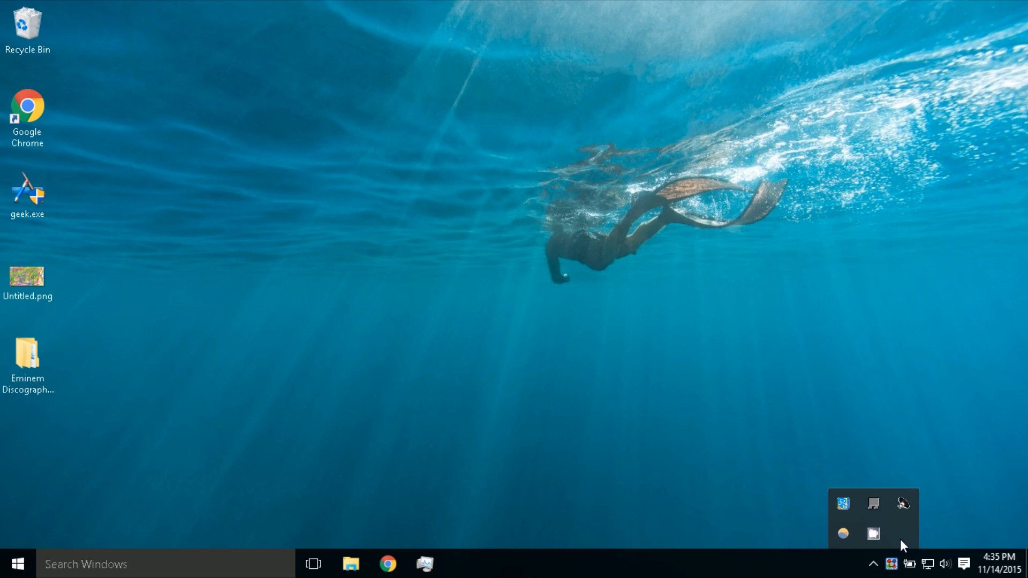
left_click(407, 310)
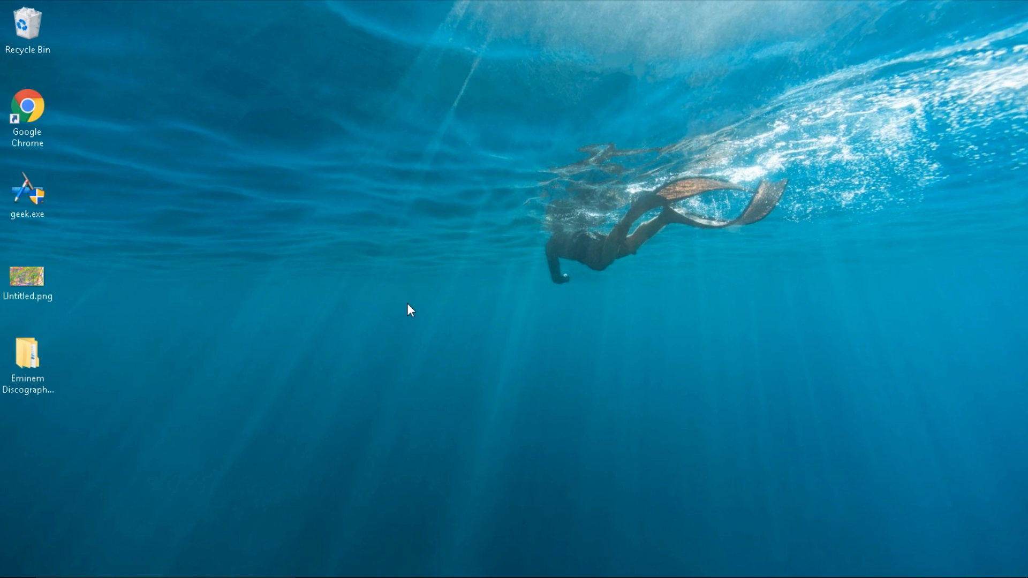